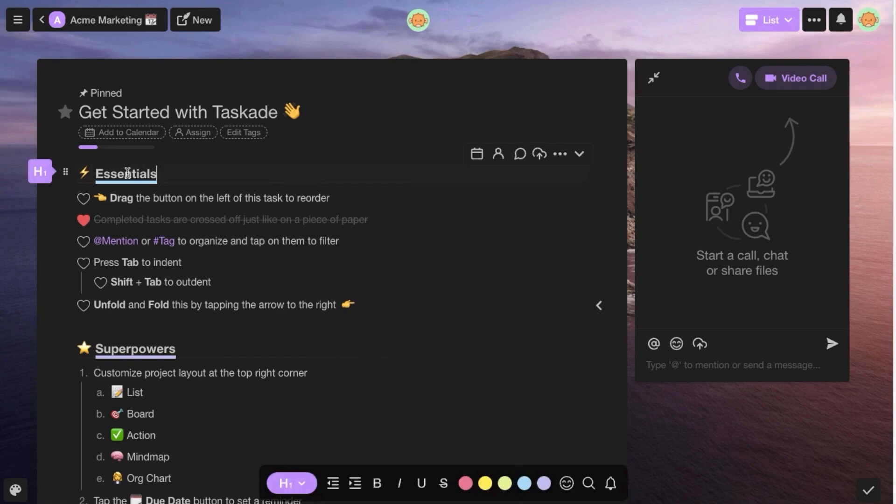
Open the Team Agenda project and list its layout options from the List dropdown.
click(39, 172)
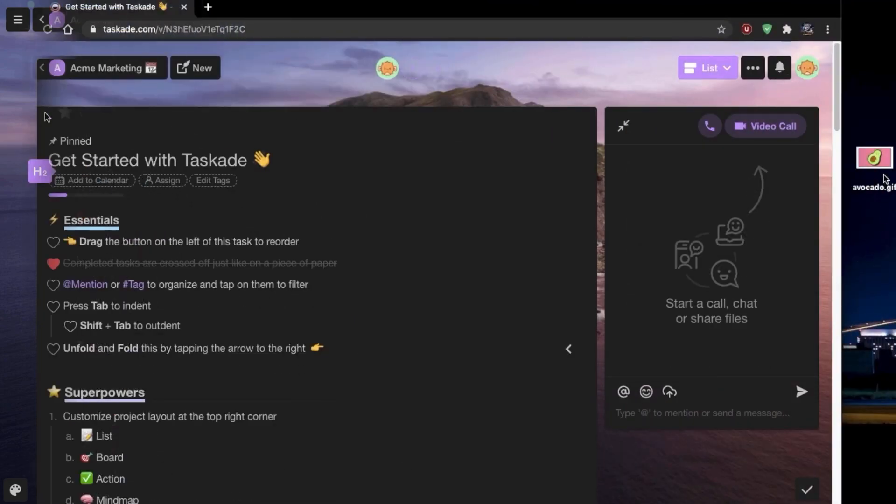
click(669, 392)
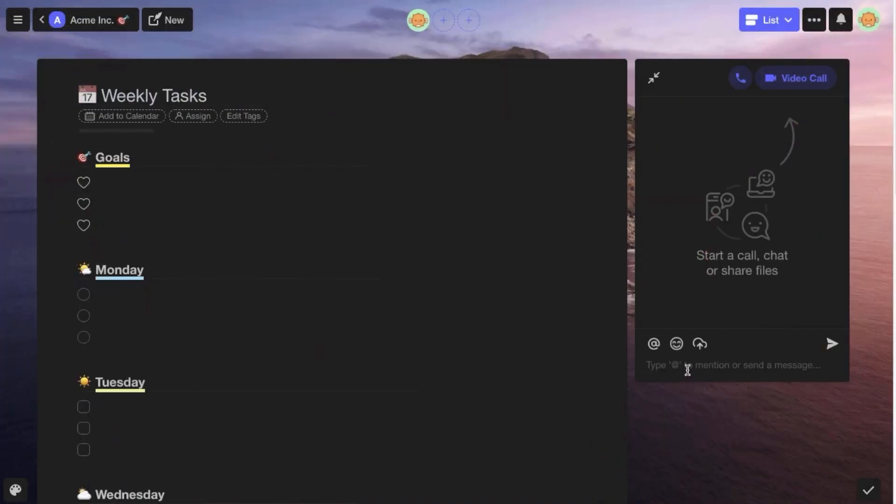
click(677, 343)
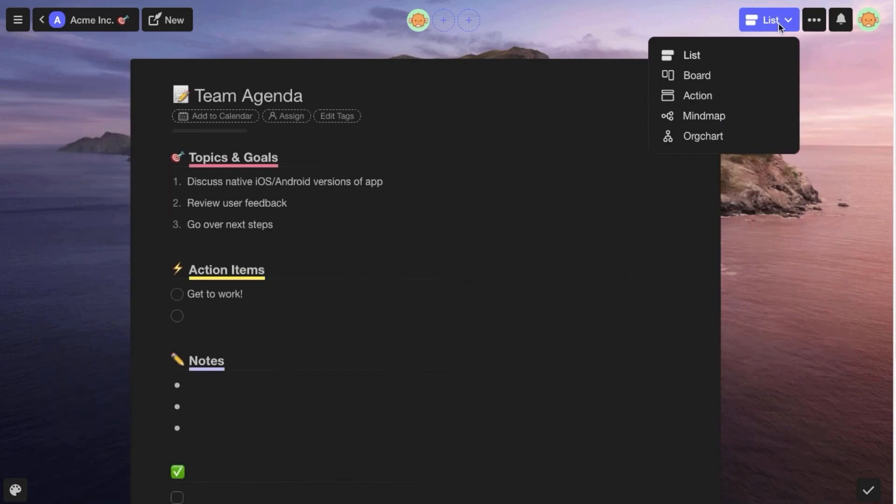
Show the Team Agenda project as a board, then as a mind map.
click(696, 74)
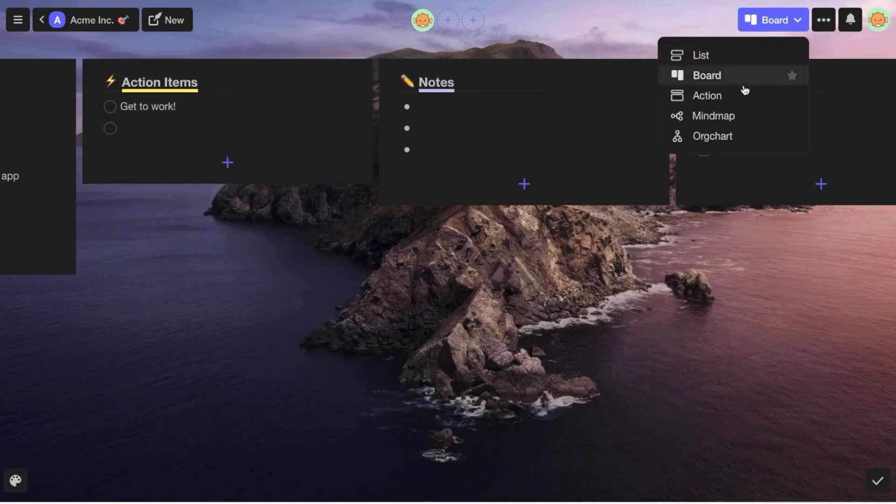
click(713, 115)
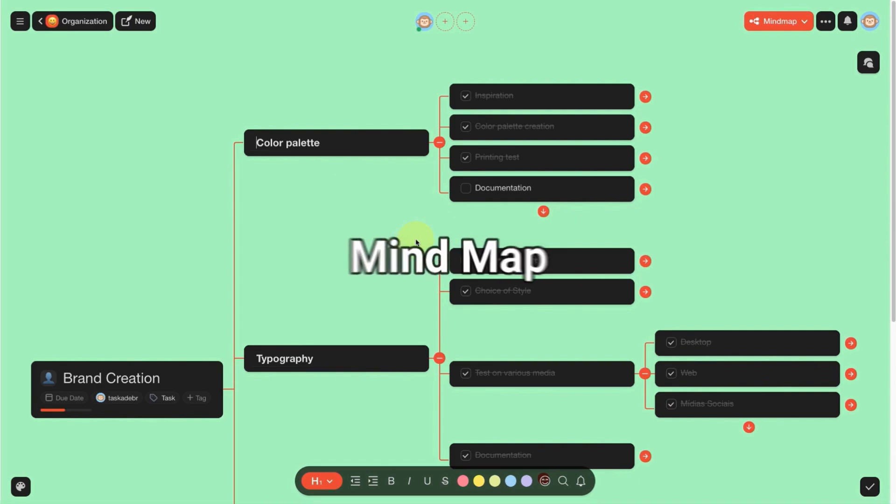
scroll(down, 3)
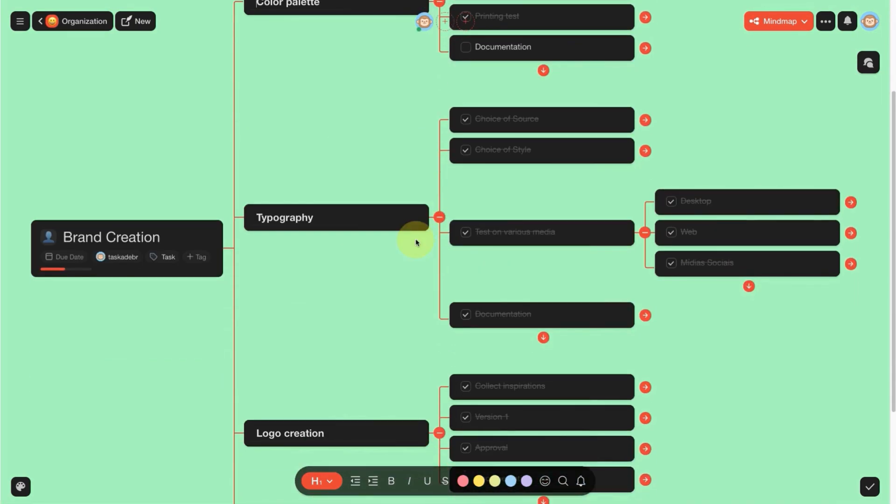
scroll(down, 3)
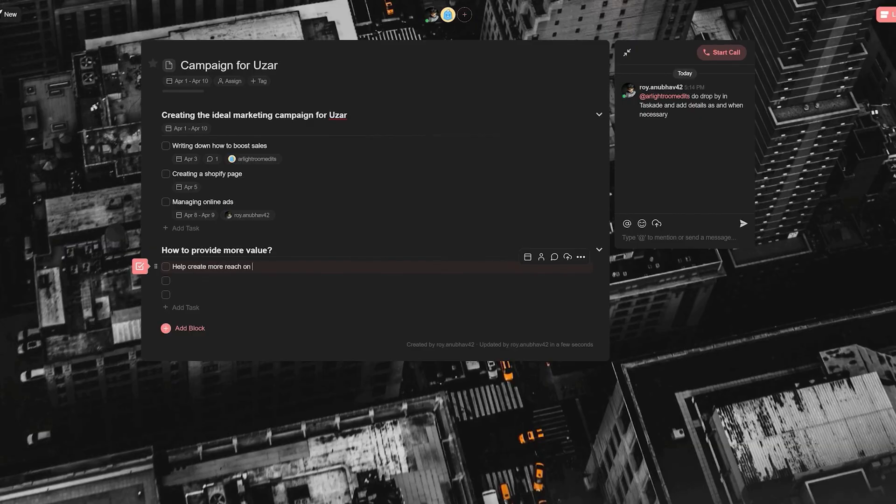
Type the Campaign for Uzar task about reach for Uzar's digital products.
text(Uzar)
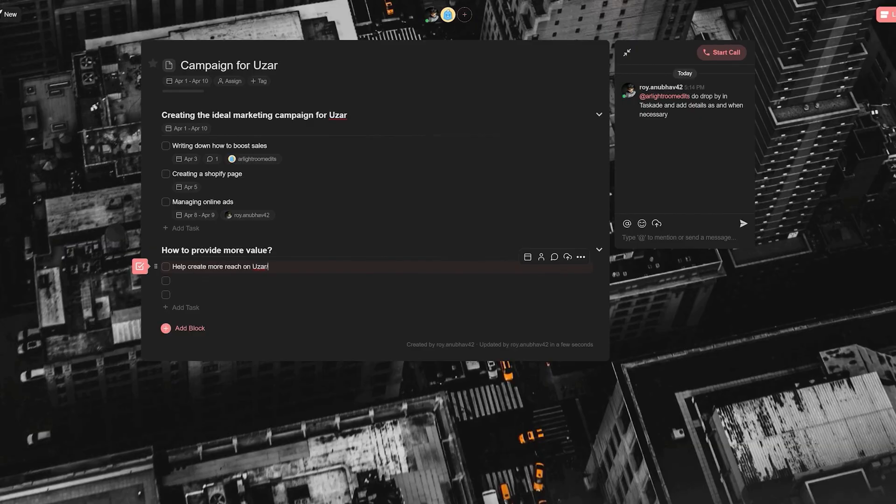
text('s digi)
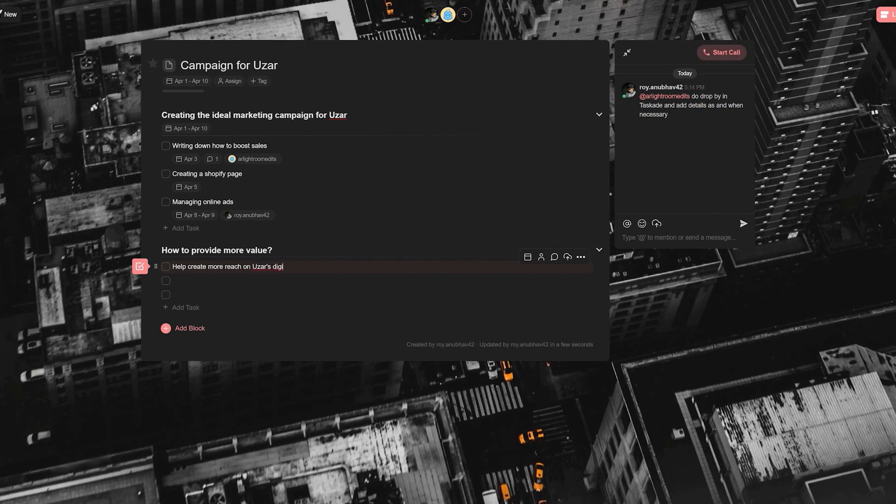
text(tal products)
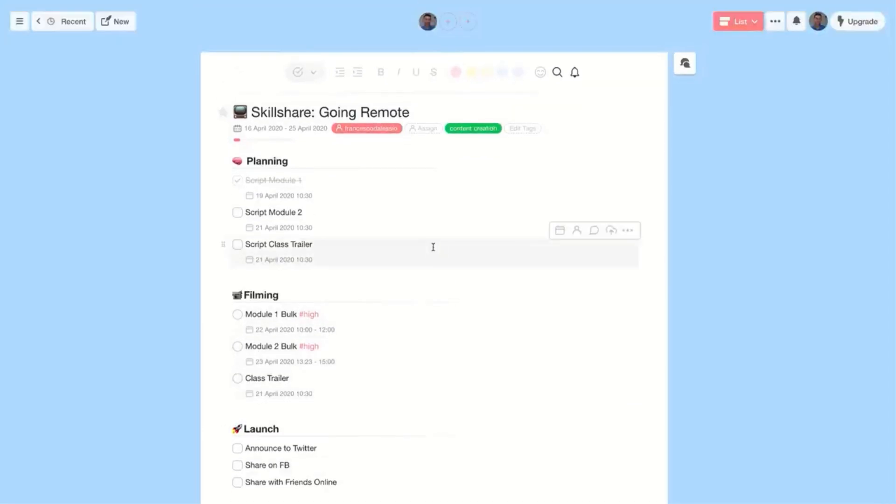
Switch Skillshare: Going Remote to the Action layout via the layout dropdown.
click(298, 72)
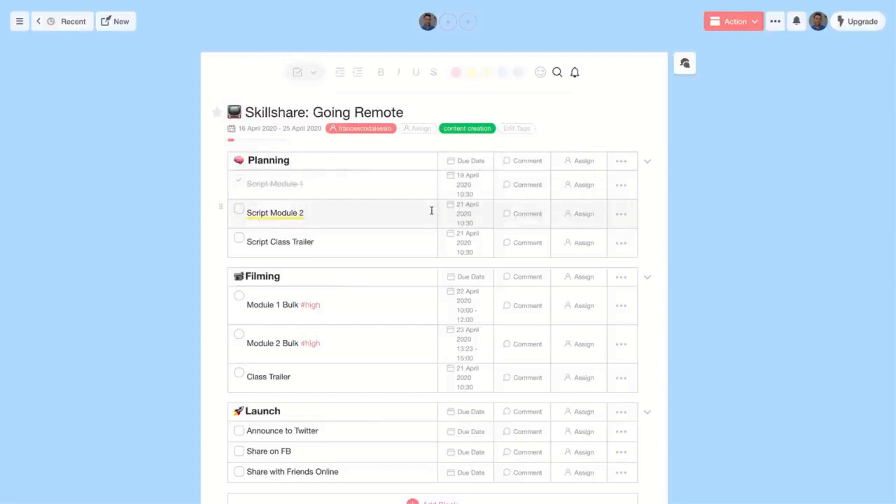
mouse_move(357, 280)
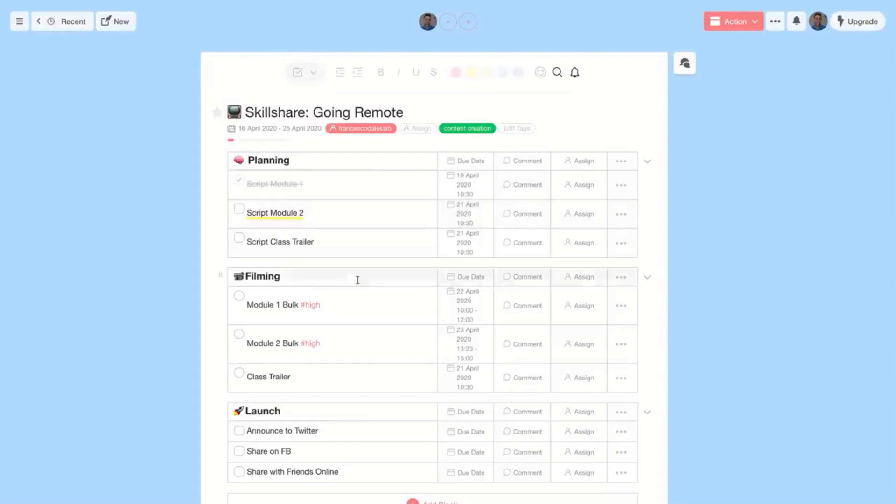
mouse_move(244, 298)
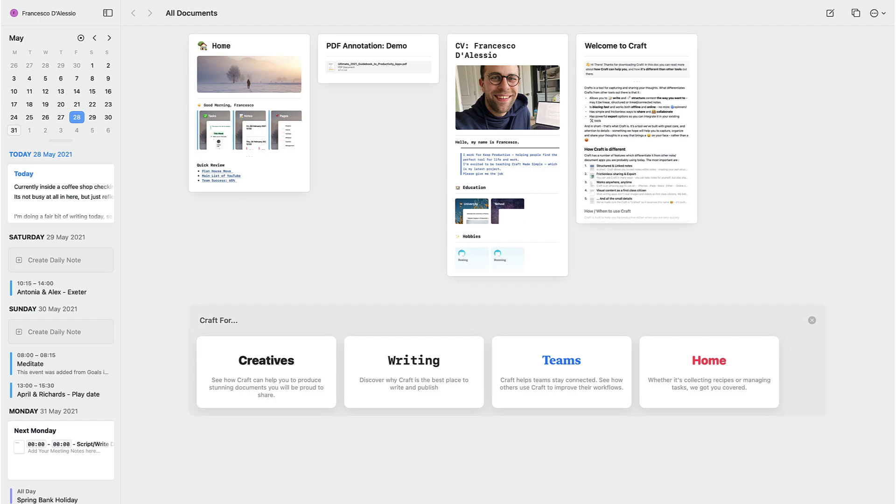
mouse_move(55, 47)
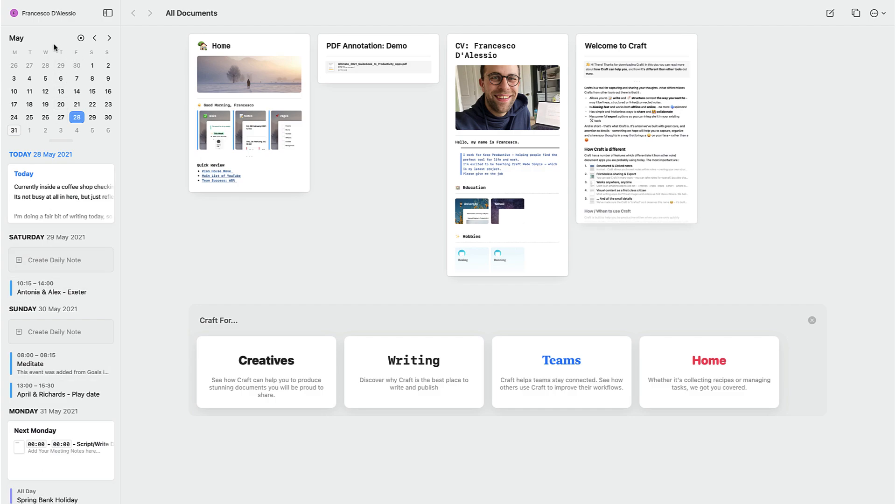
mouse_move(25, 105)
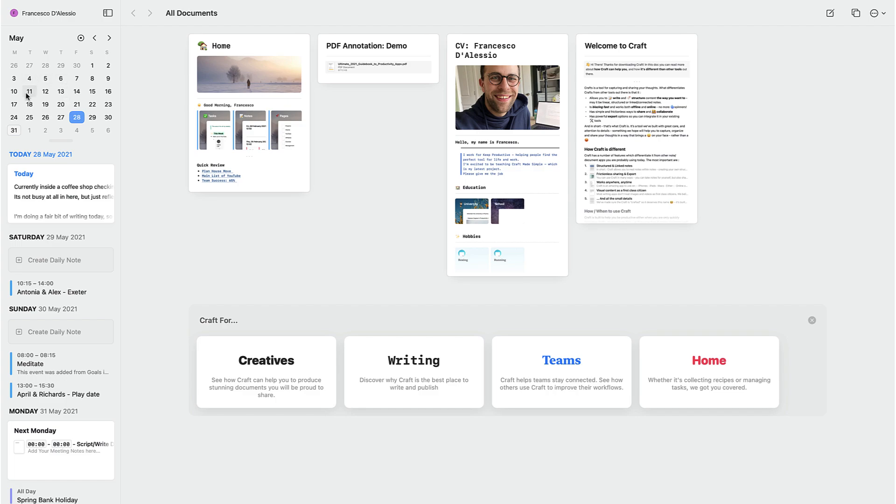
mouse_move(77, 91)
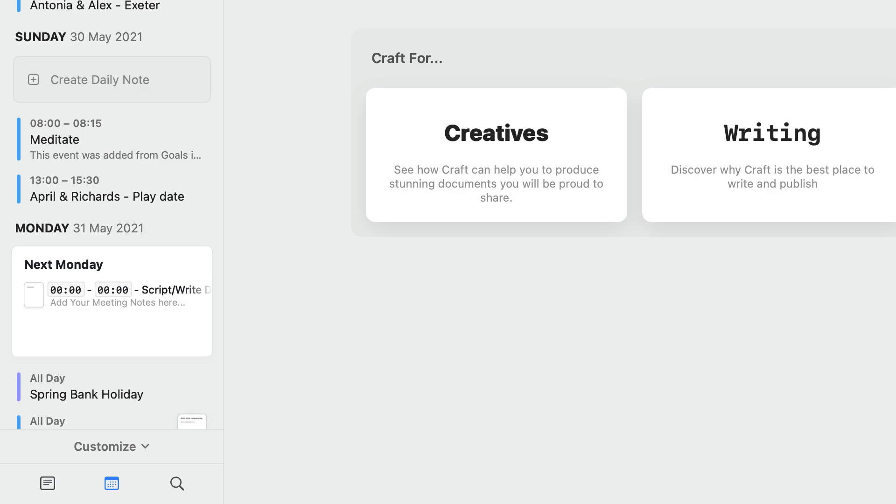
scroll(up, 3)
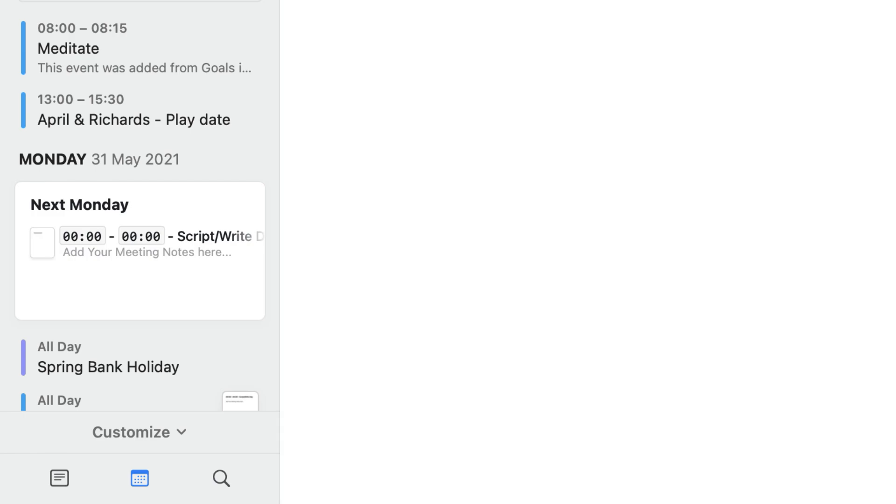
click(139, 431)
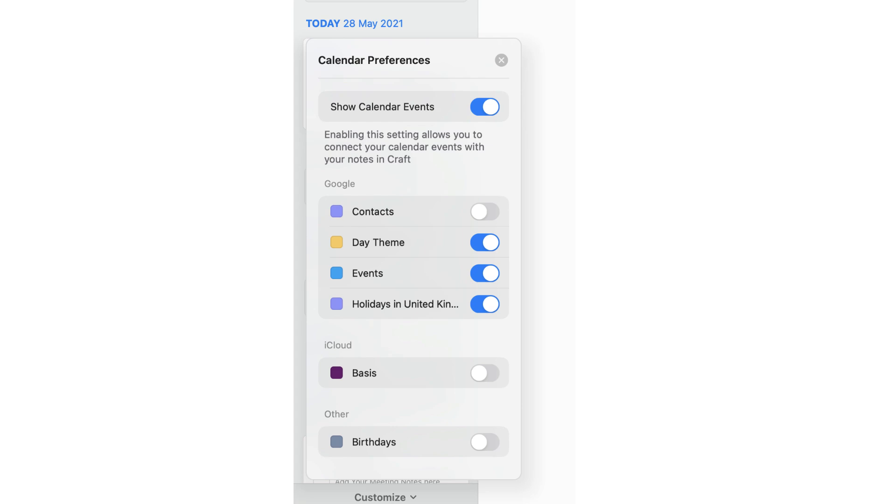
click(502, 60)
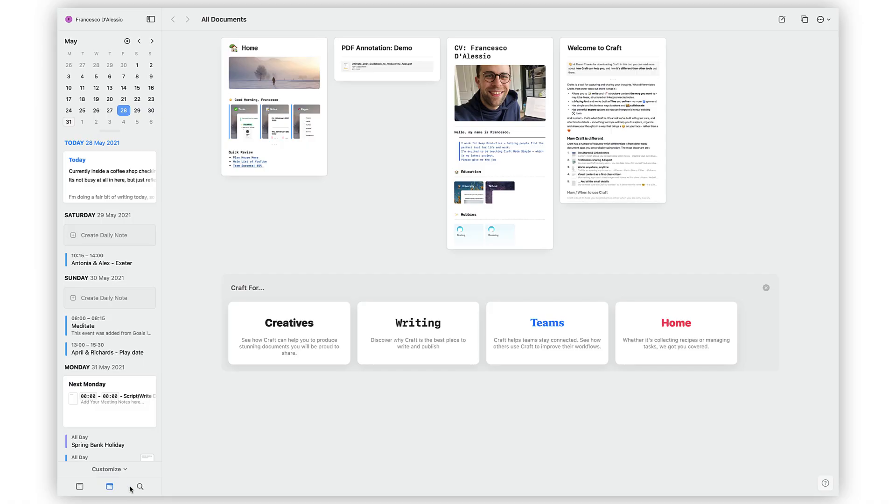
mouse_move(126, 491)
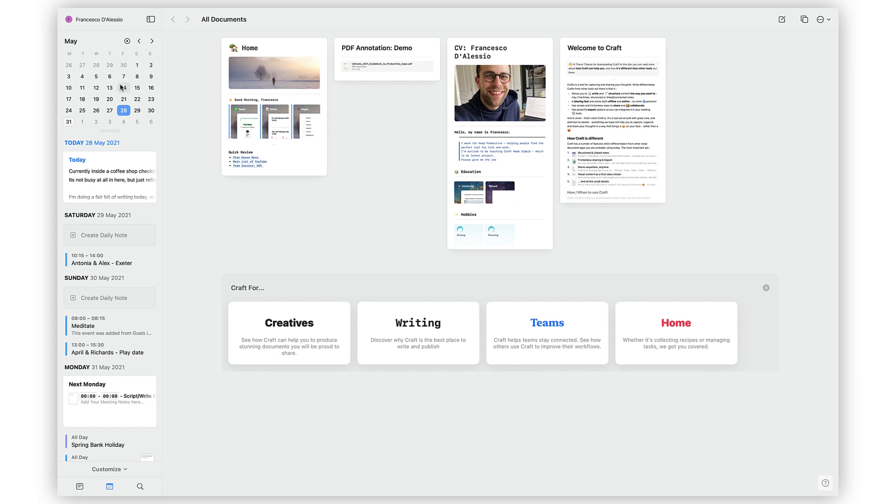
mouse_move(127, 40)
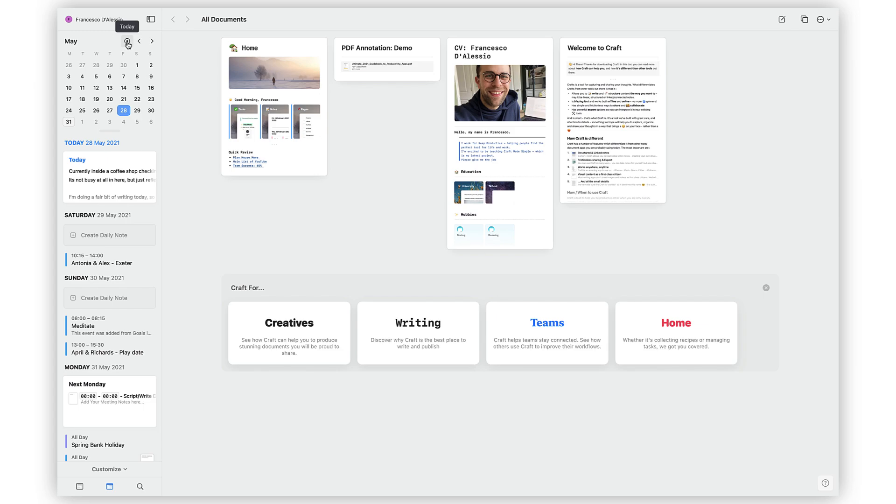
mouse_move(114, 79)
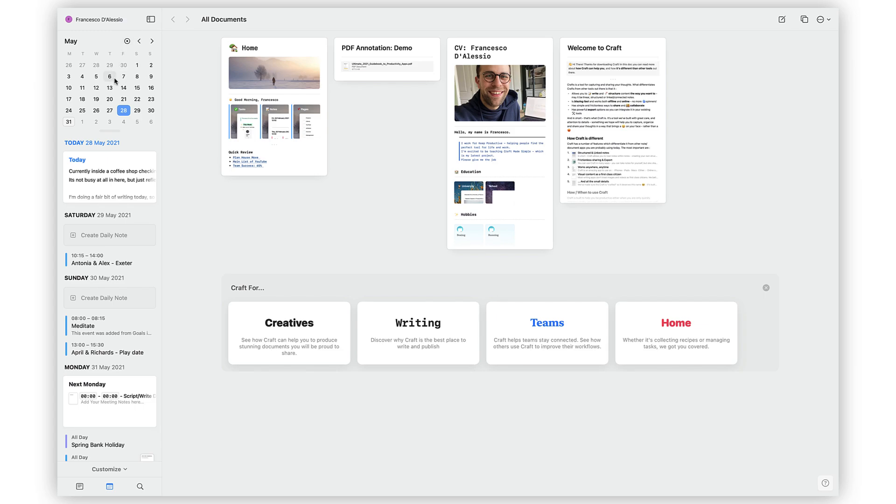
mouse_move(119, 137)
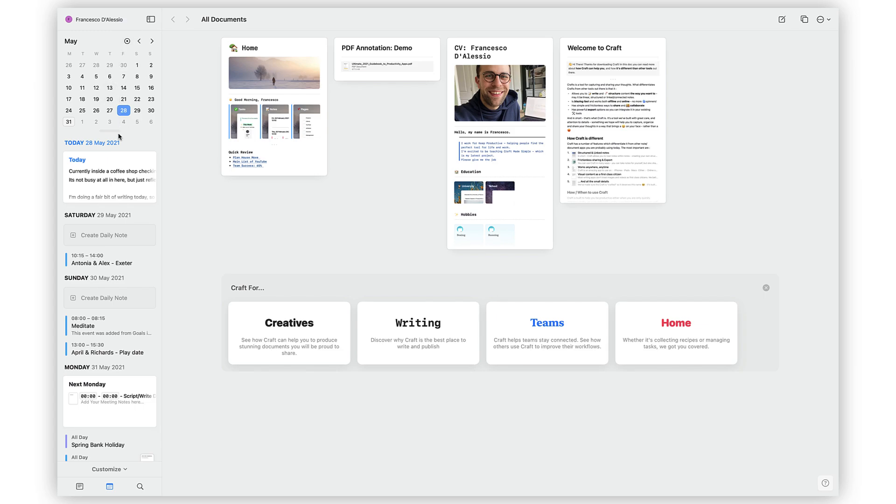
mouse_move(120, 171)
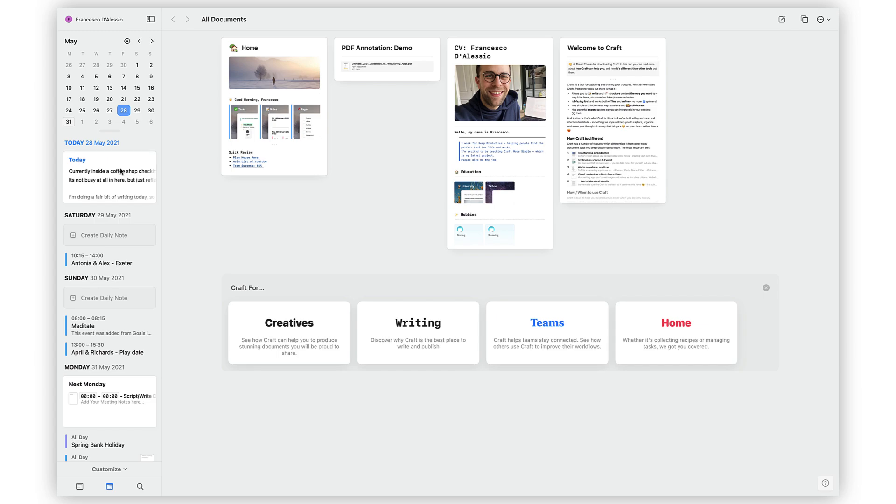
Open the Fri 28 May daily note from the Today card in the calendar.
click(110, 178)
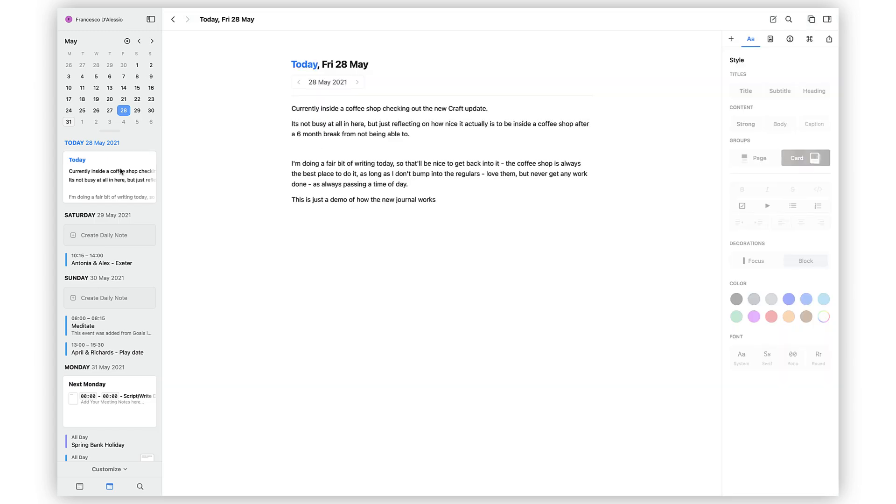
click(440, 174)
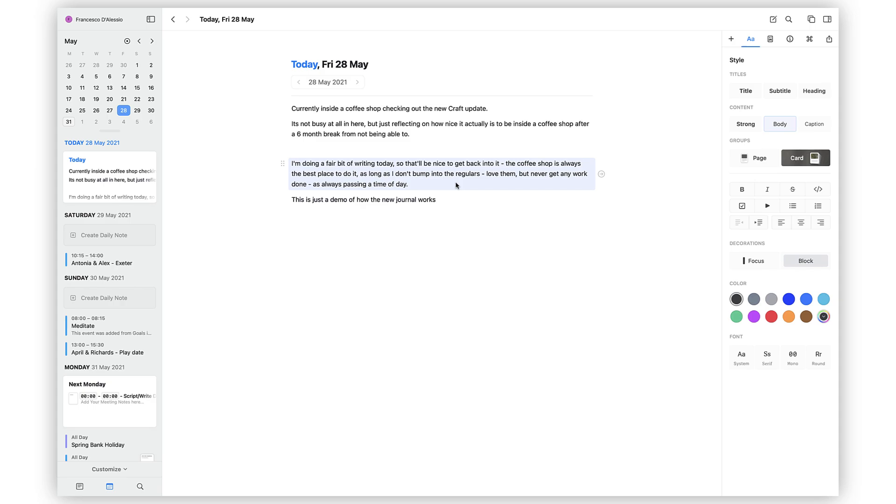
mouse_move(615, 188)
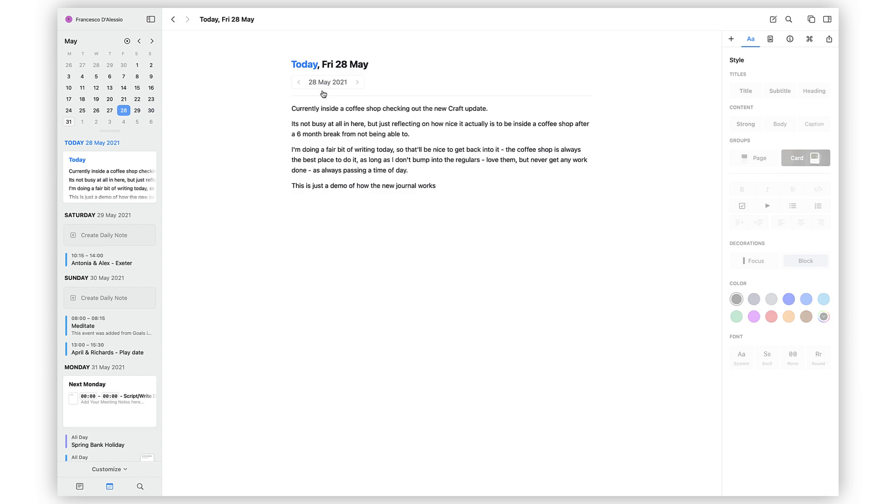
click(357, 82)
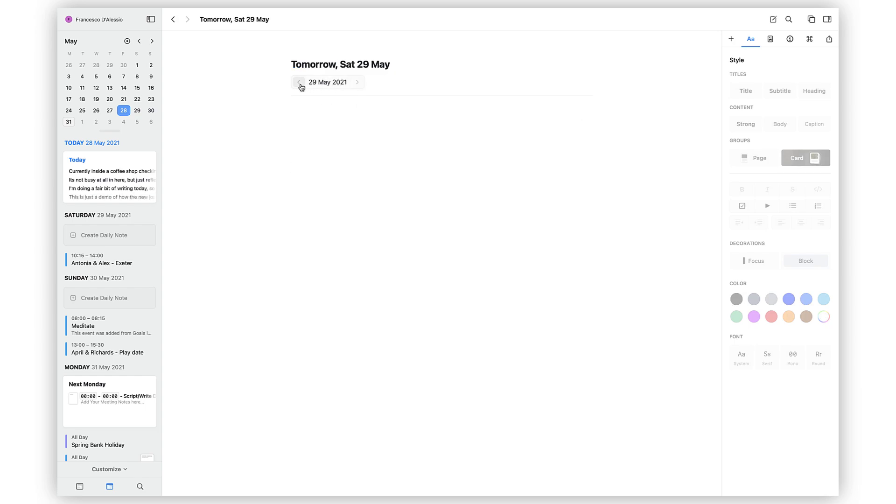
click(298, 82)
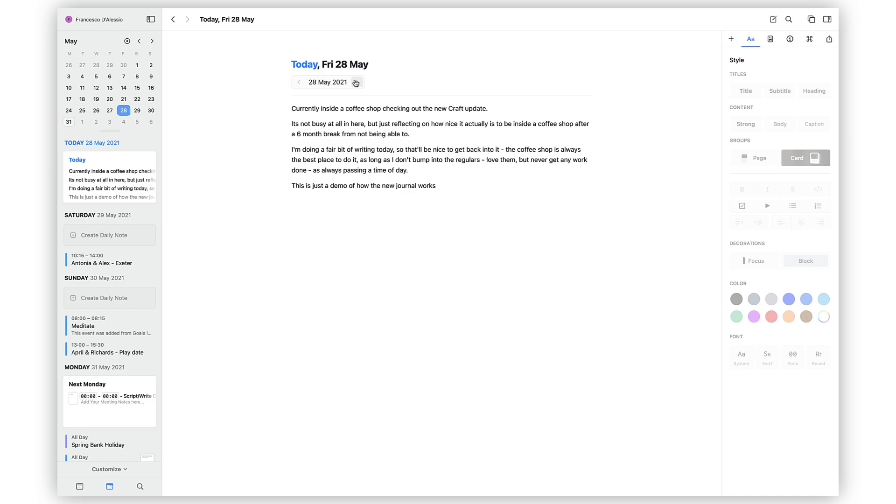
scroll(down, 3)
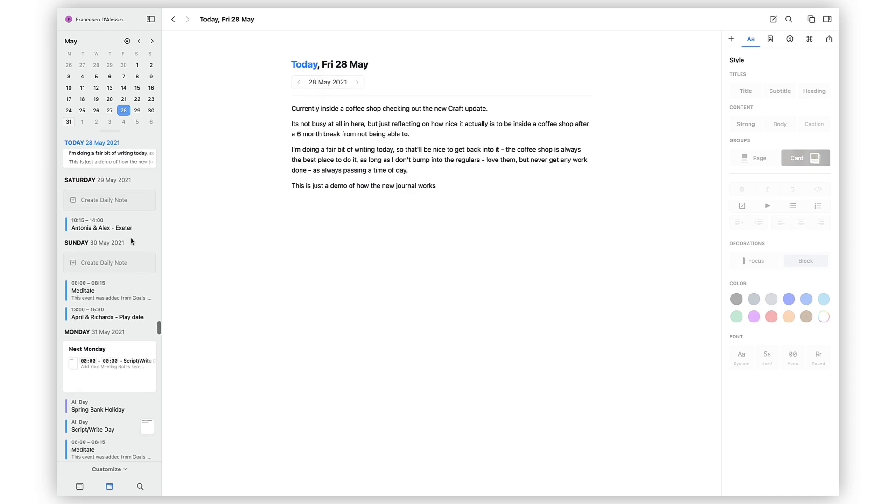
scroll(up, 3)
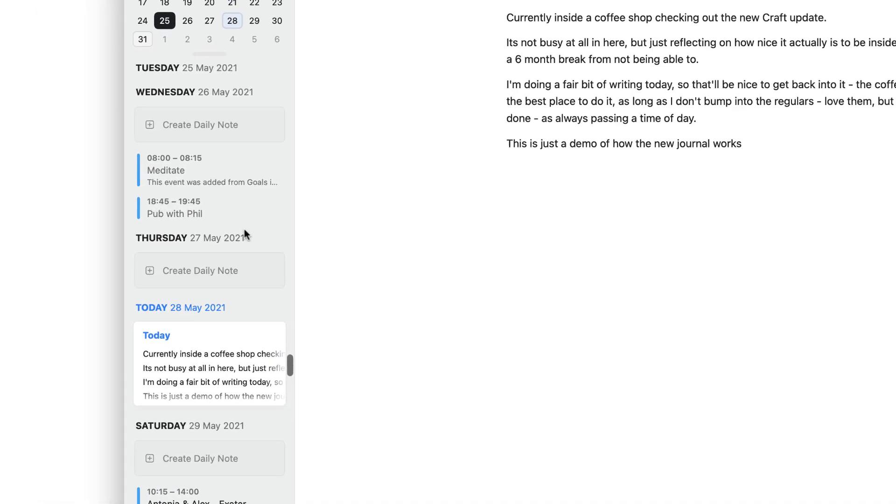
scroll(down, 3)
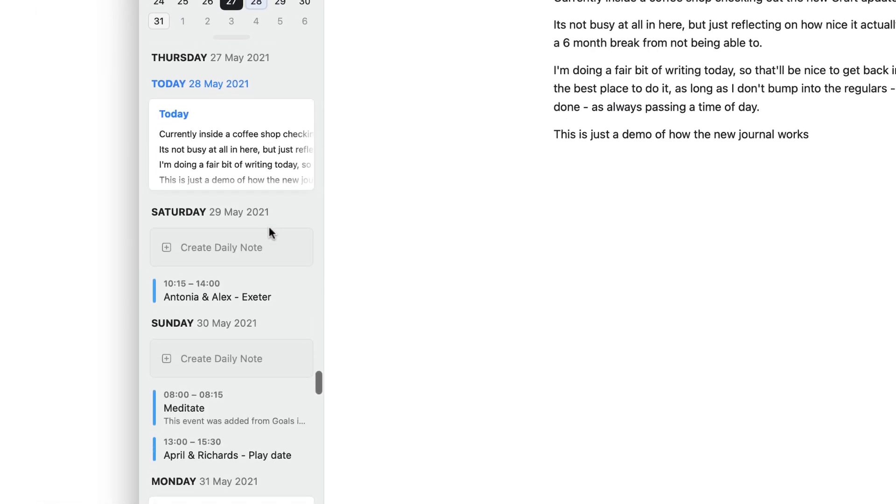
scroll(down, 3)
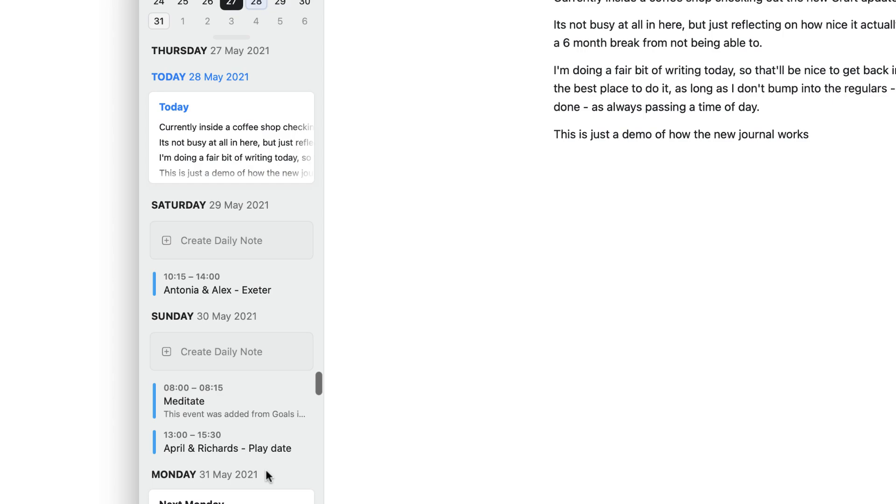
scroll(down, 3)
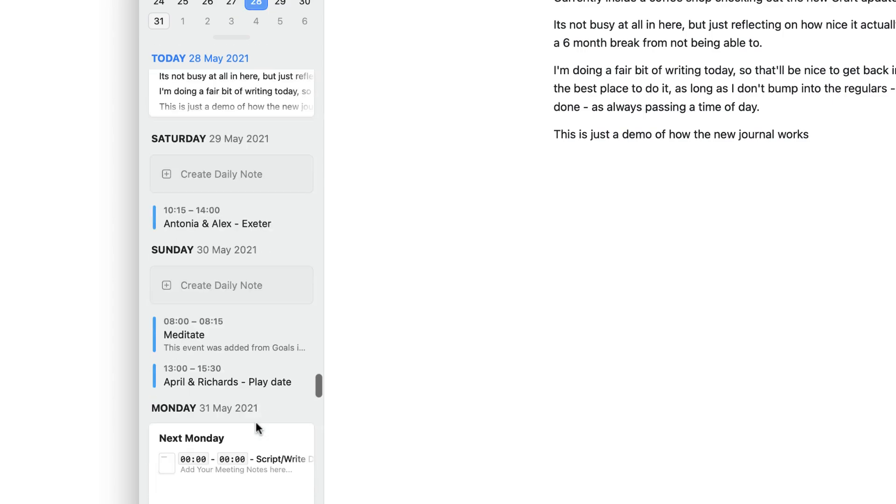
scroll(down, 3)
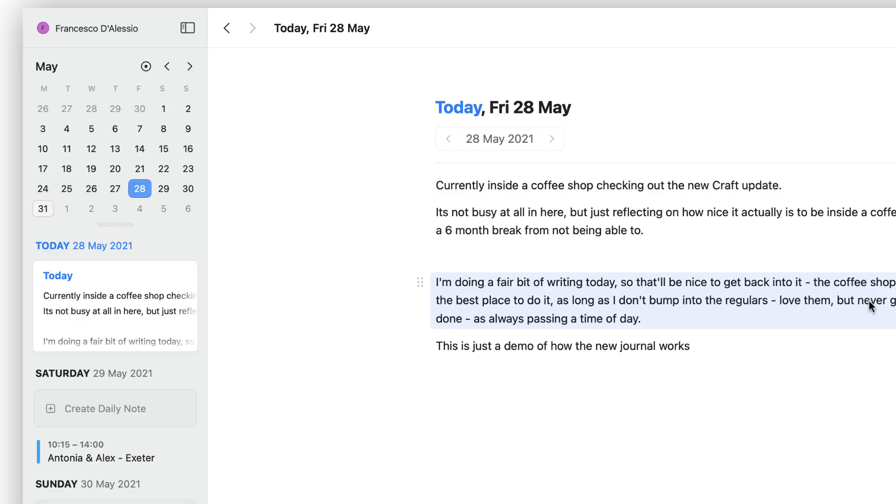
mouse_move(875, 352)
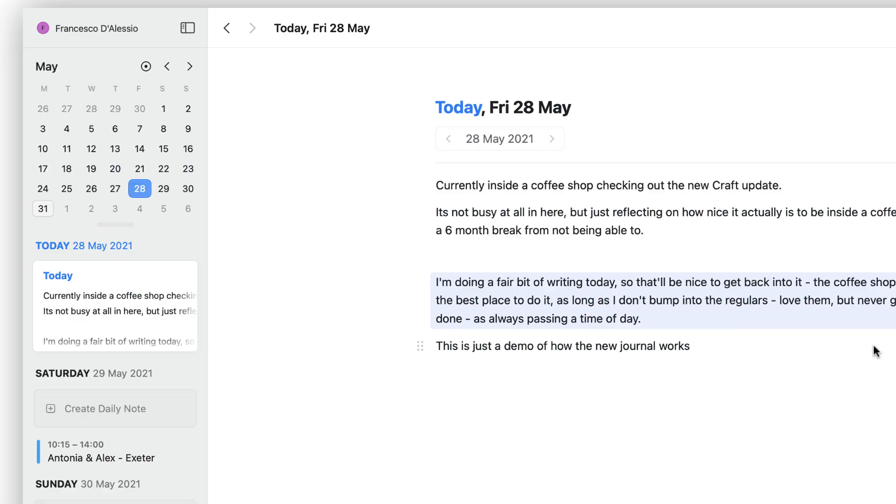
click(612, 269)
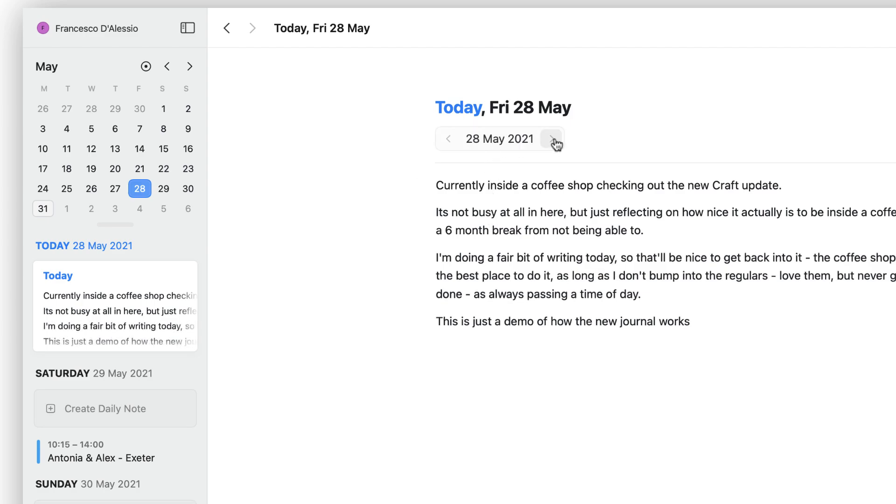
click(449, 138)
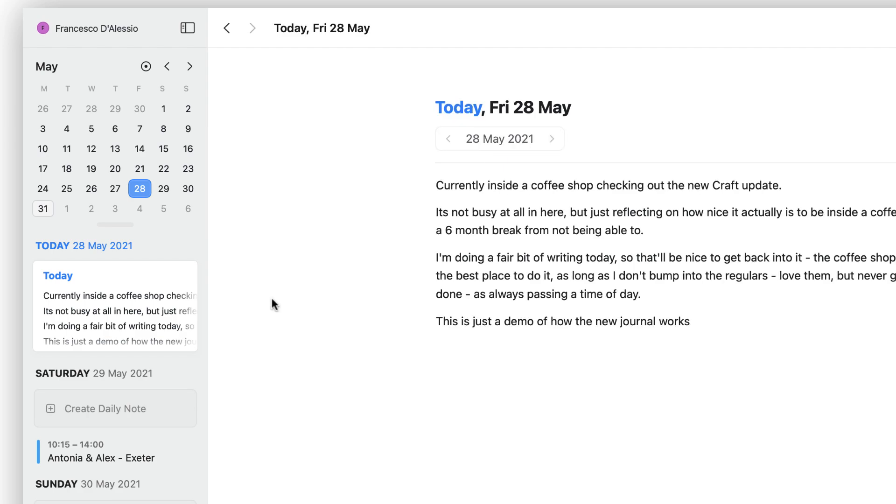
click(115, 189)
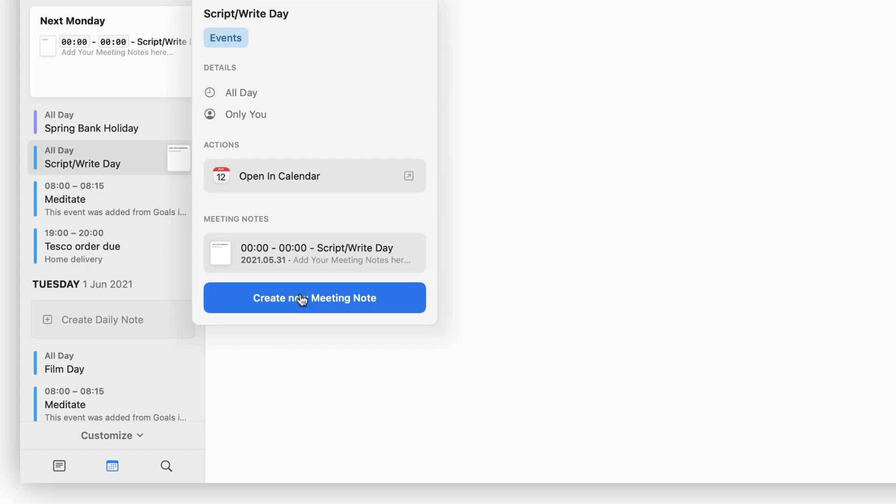
mouse_move(319, 288)
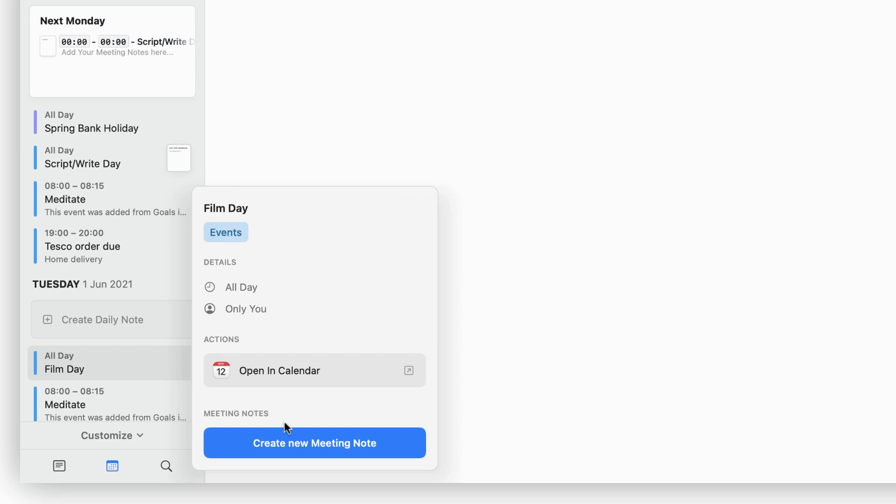
mouse_move(303, 442)
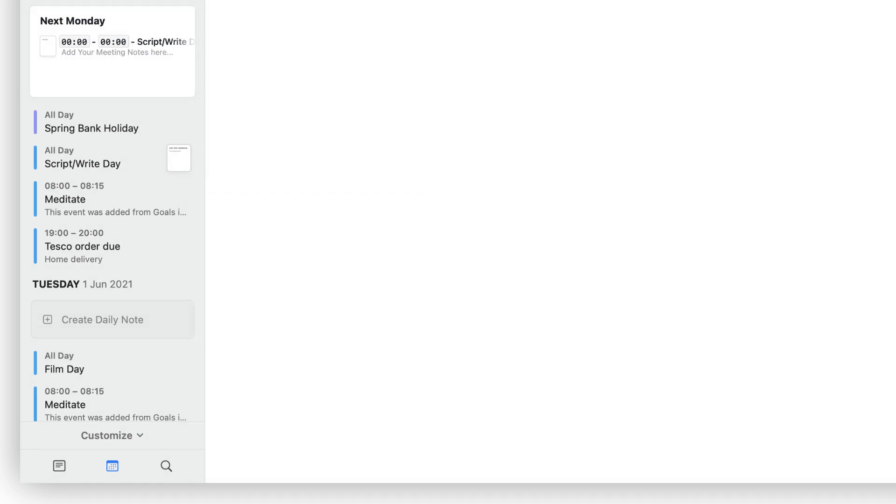
Create the Film Day meeting note with intro 'This is some advanced meeting notes for our filming day'.
click(64, 369)
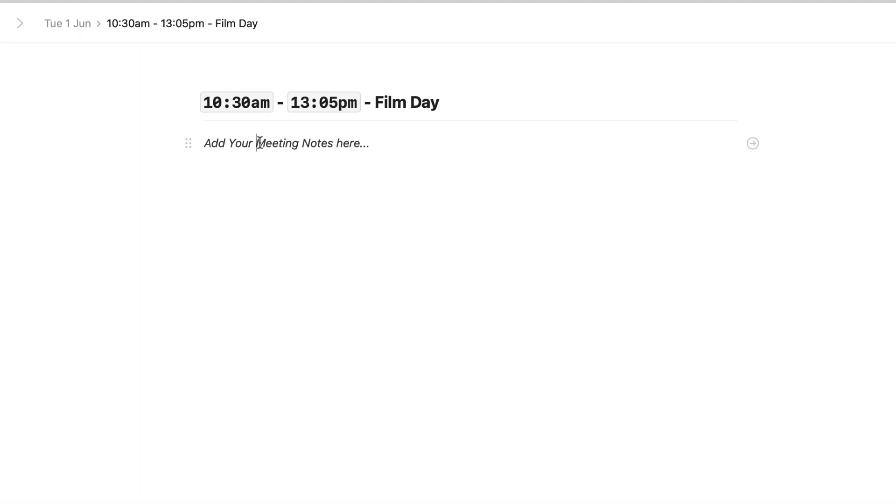
text(This)
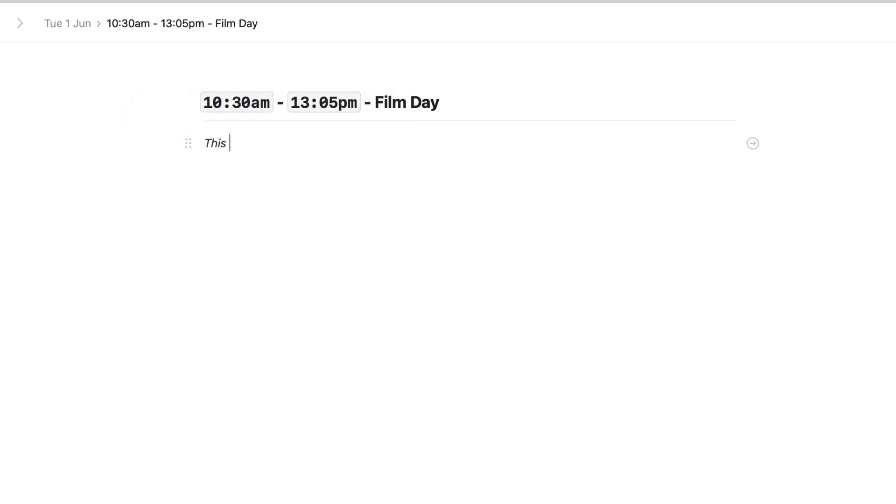
text(is some adv)
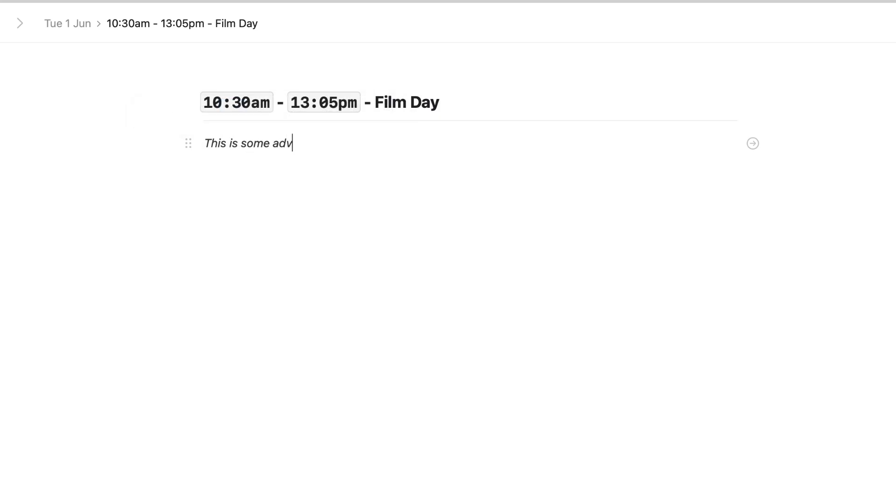
text(anced meeting not)
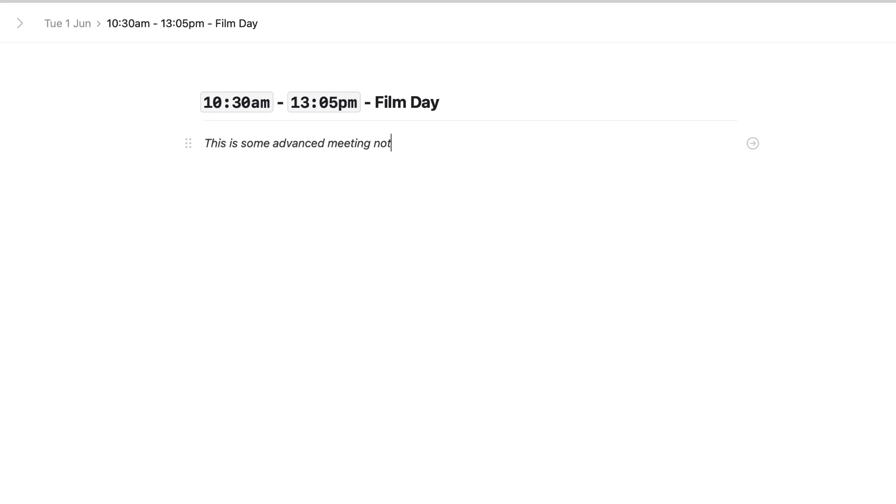
text(es for ou)
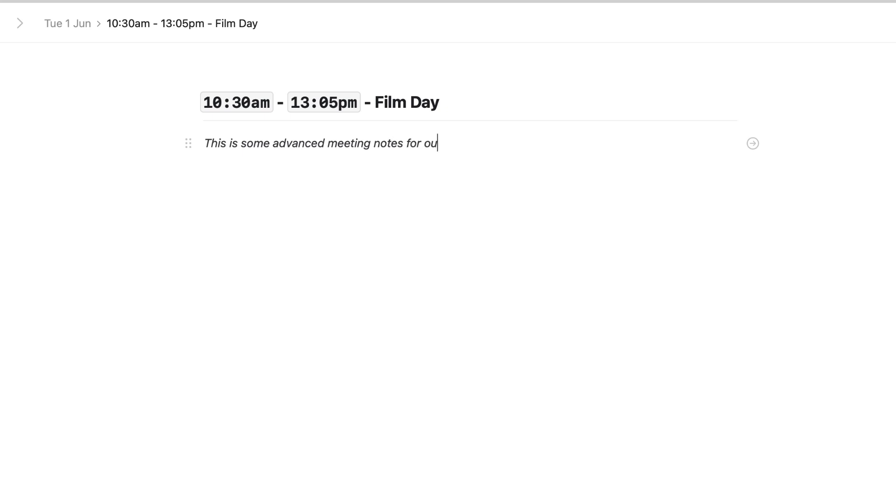
text(r filming day)
text(Add)
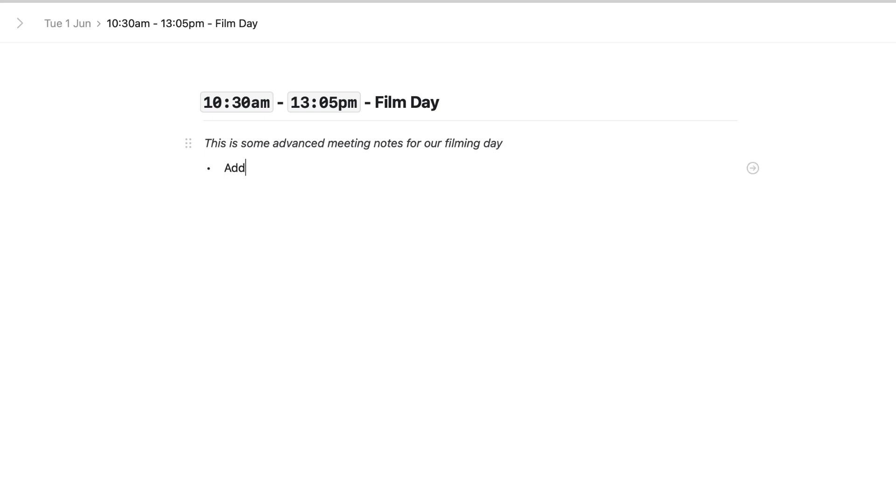
Add agenda bullets: Film Crafting with Craft EP4, Organize YouTube Calendar, Record Mem Introductions.
text(R)
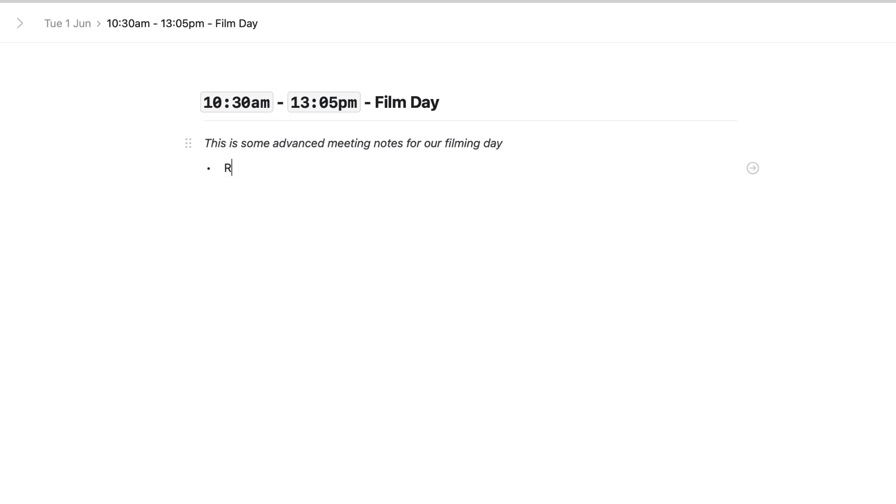
text(ilm Crafting with Cra)
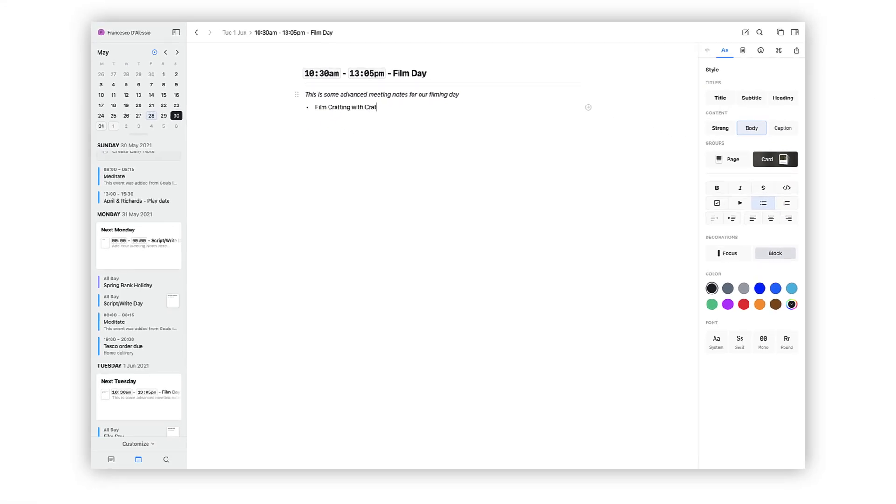
text(t EP4)
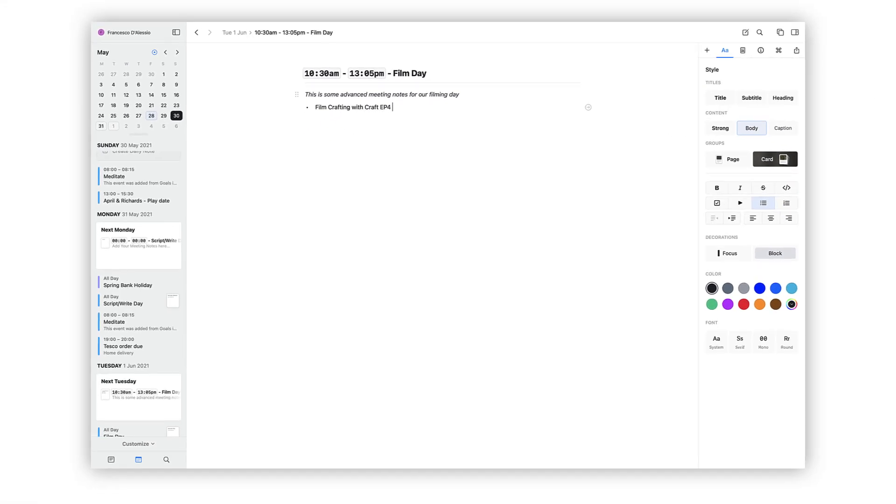
key(Return)
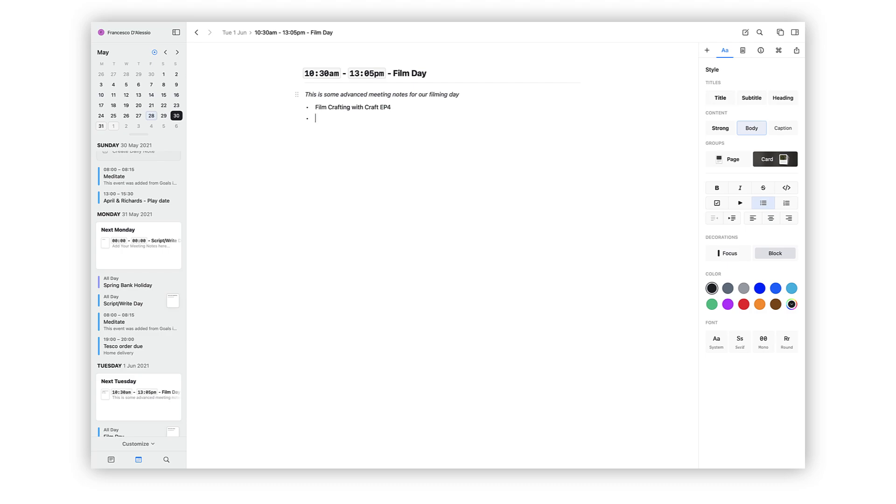
text(Orhan)
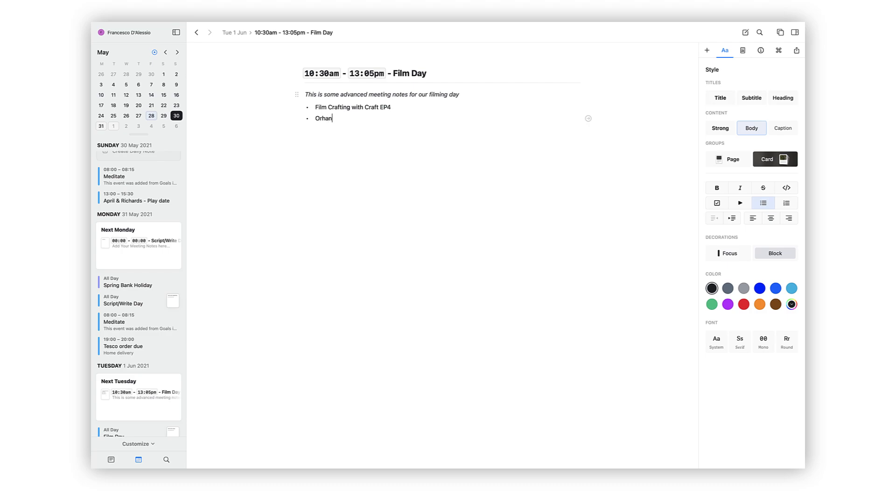
text(Organize Y)
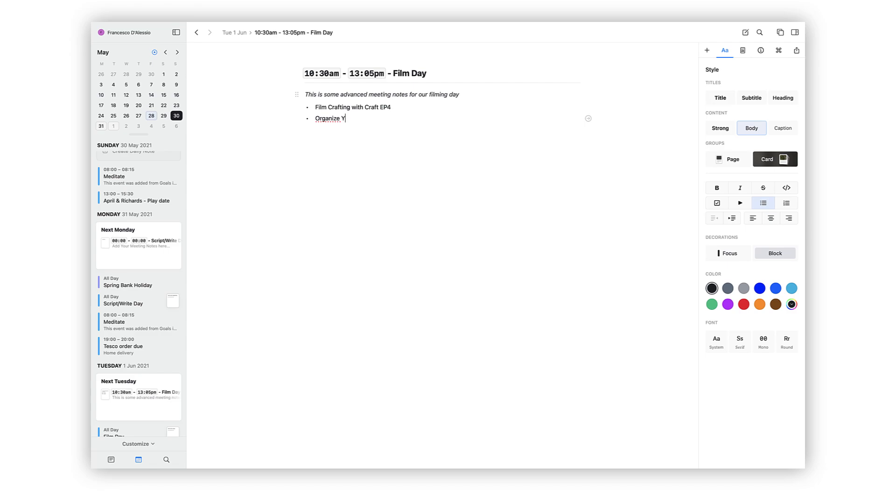
text(ouTube Calendar)
text(Record)
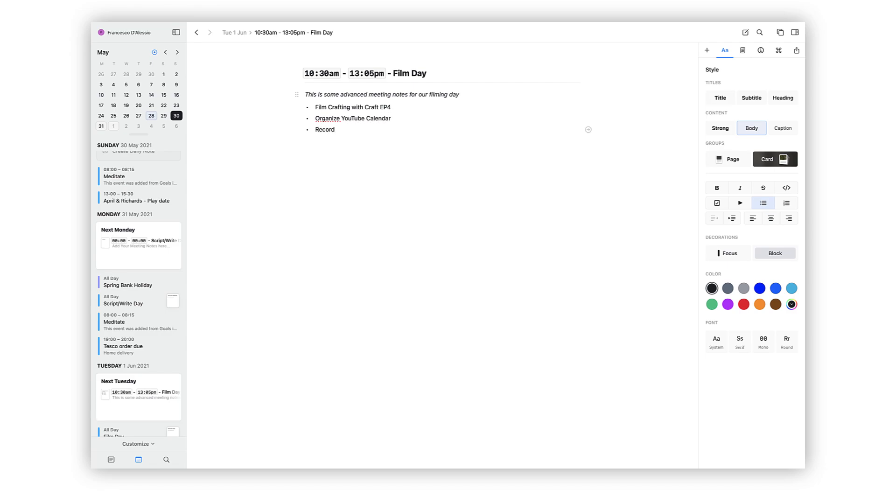
text(Mem)
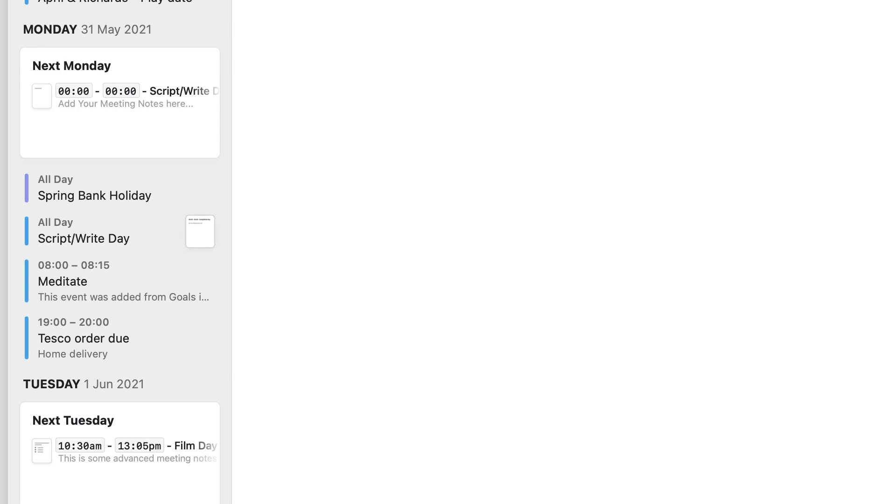
mouse_move(134, 315)
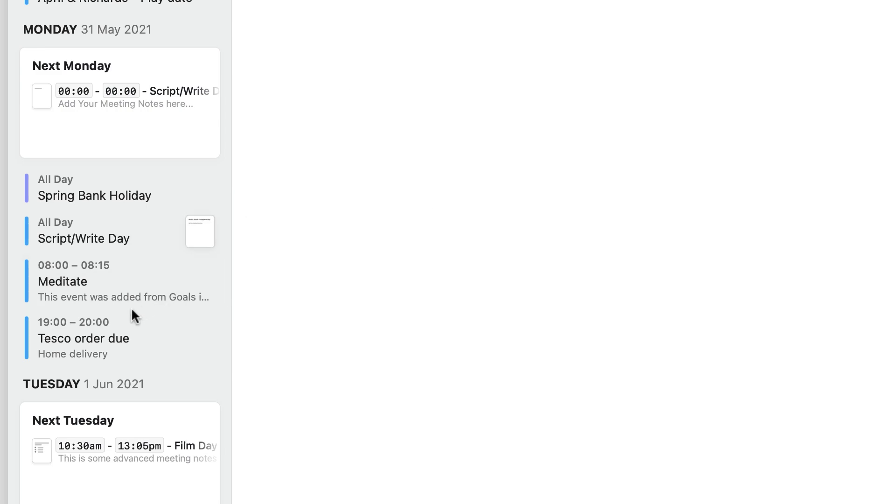
Scroll the calendar up to TODAY 28 May 2021 and open its Today note card.
scroll(down, 3)
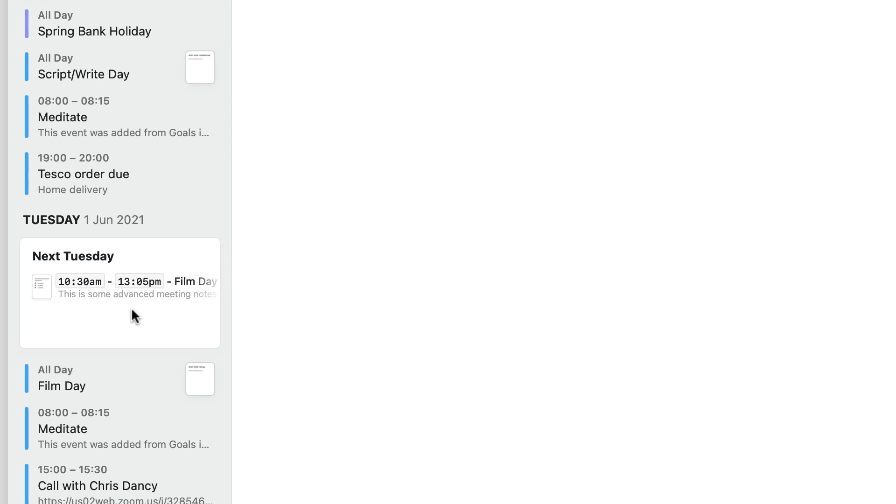
scroll(up, 3)
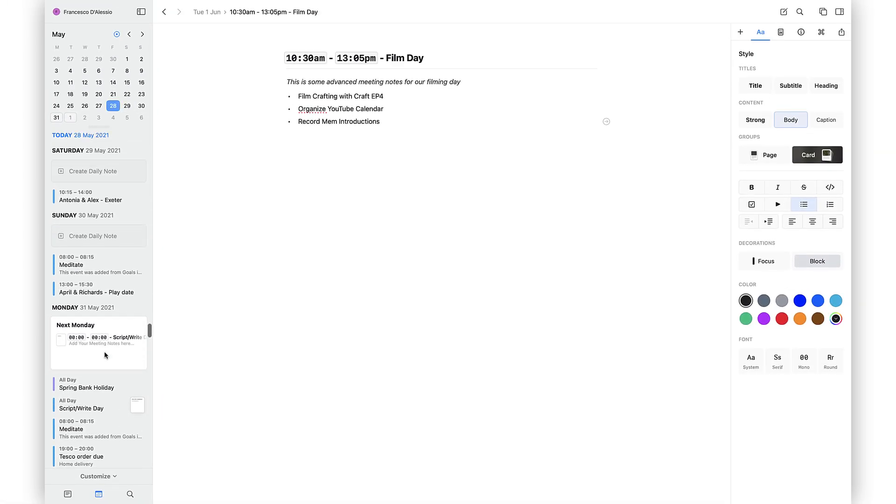
scroll(up, 3)
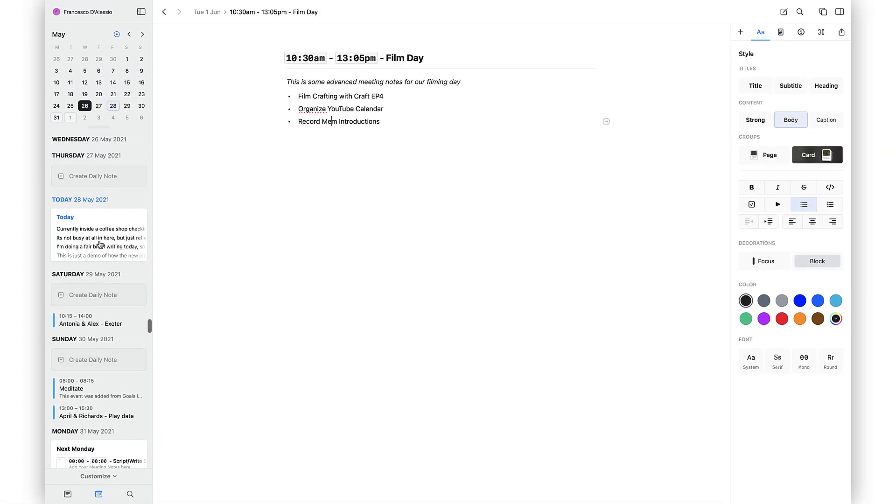
click(99, 235)
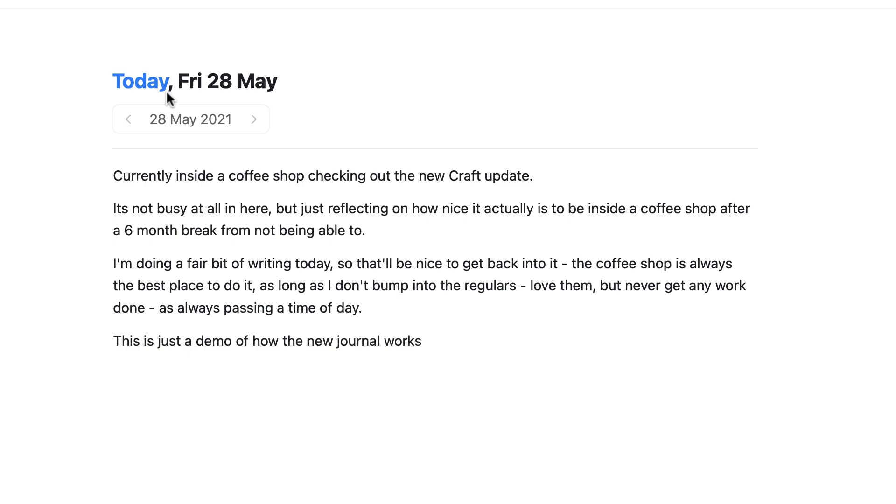
mouse_move(127, 119)
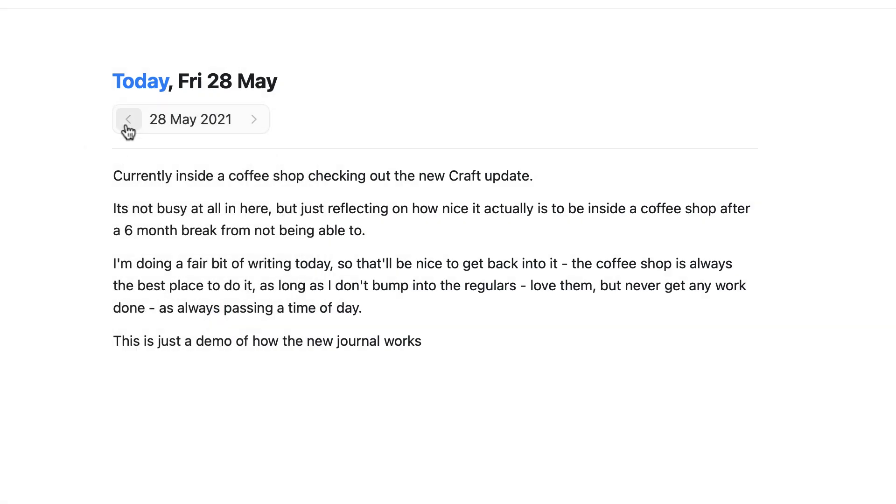
click(128, 119)
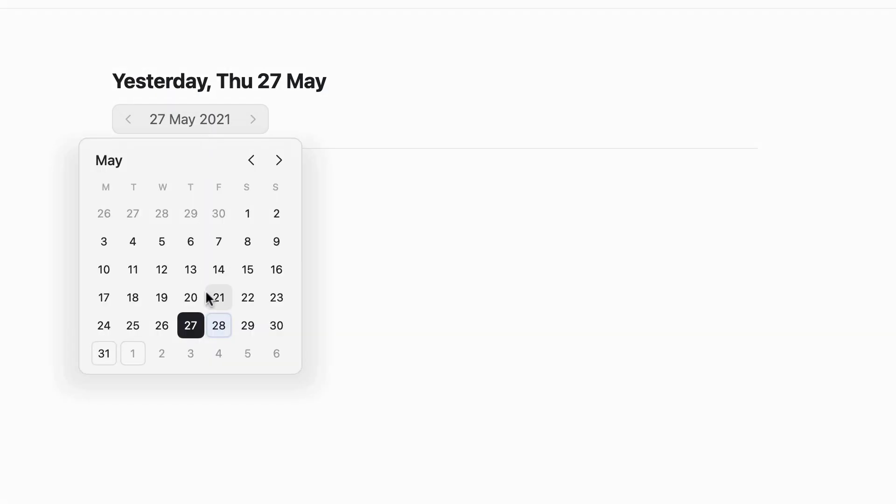
click(218, 325)
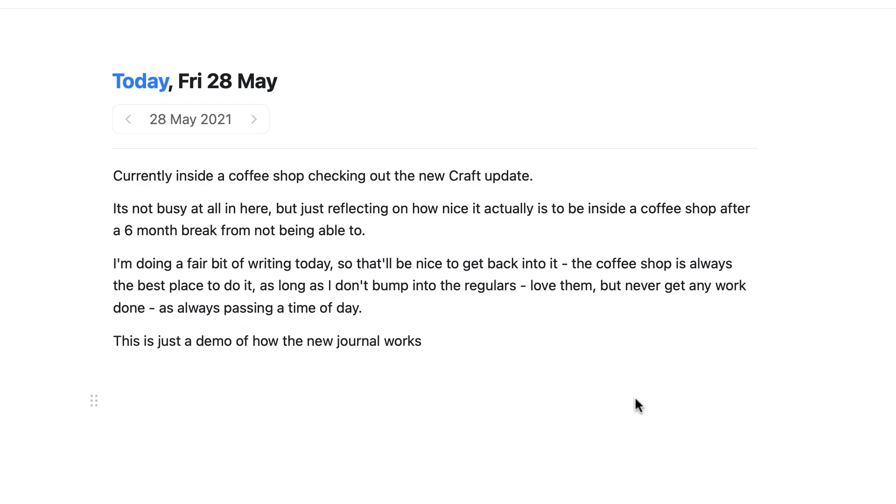
mouse_move(695, 416)
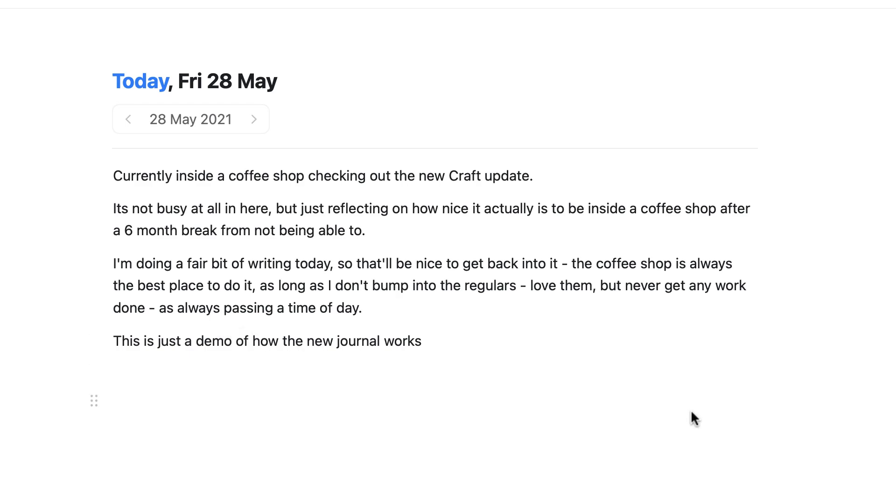